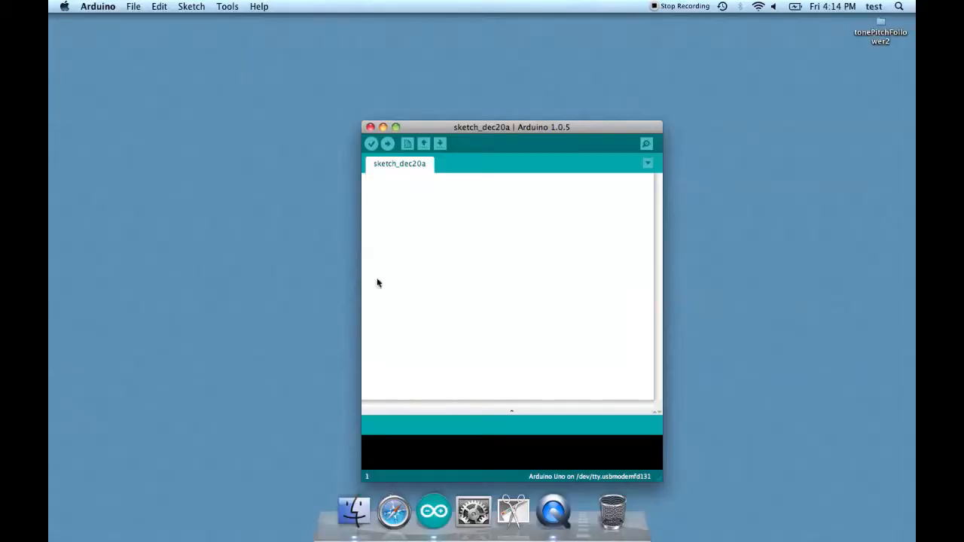
Open the tonePitchFollower example from File > Examples > 02.Digital
{"action": "left_click", "coordinate": [133, 6]}
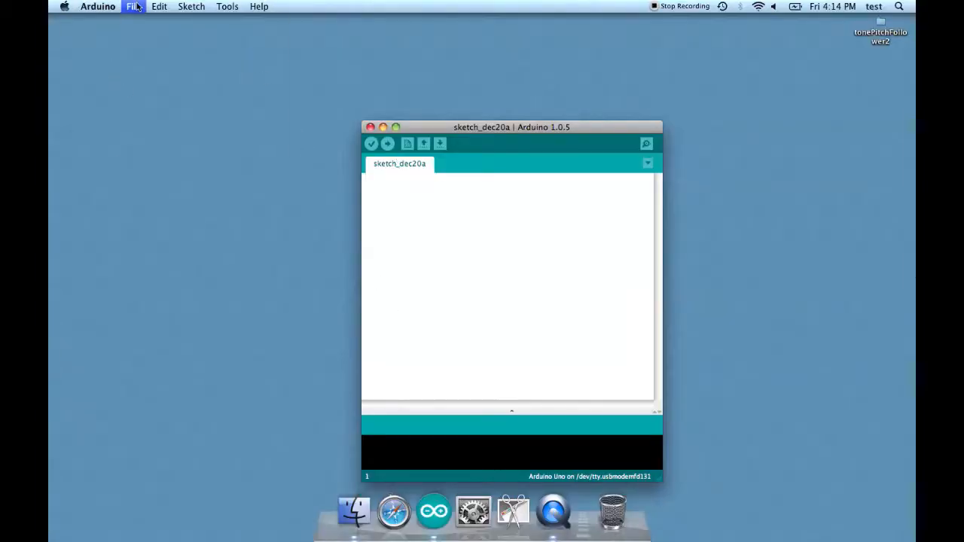
{"action": "left_click", "coordinate": [133, 6]}
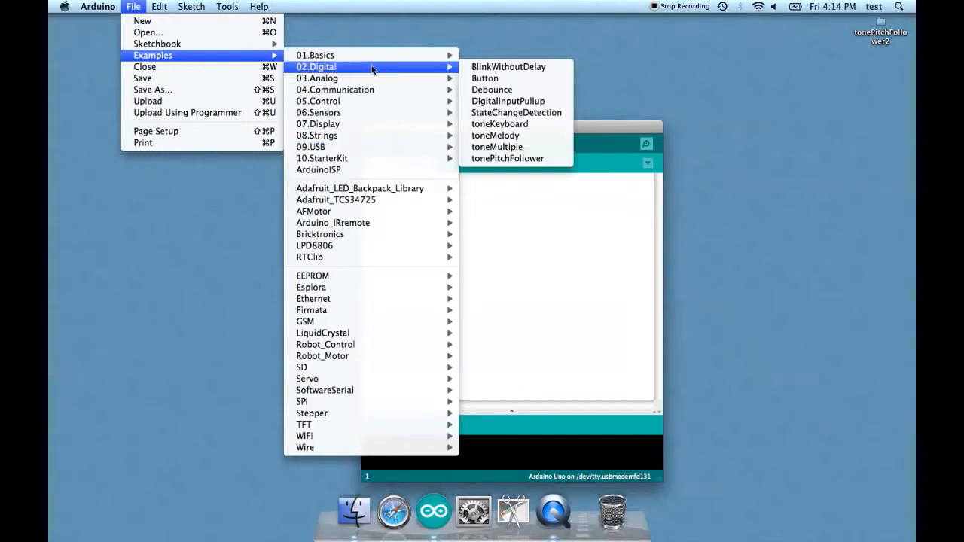
{"action": "mouse_move", "coordinate": [497, 147]}
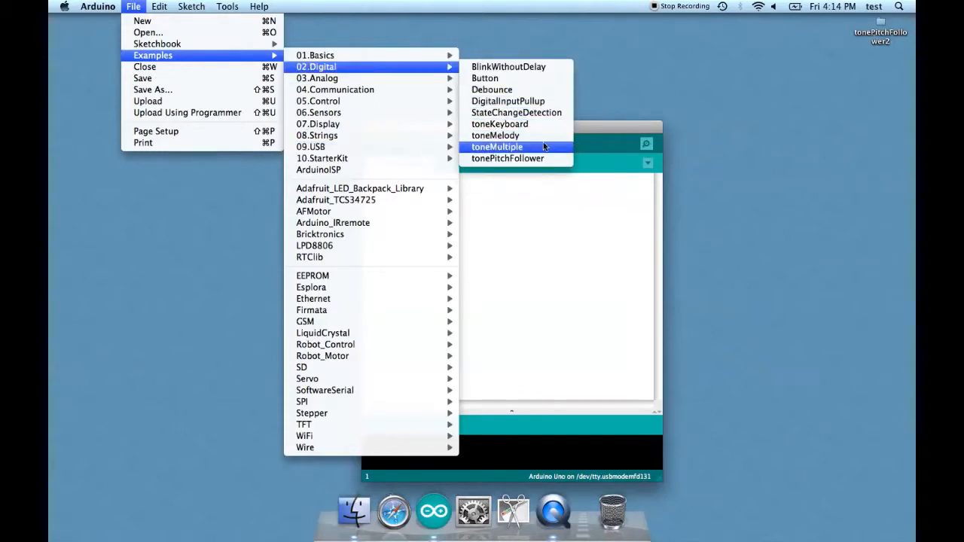
{"action": "left_click", "coordinate": [507, 158]}
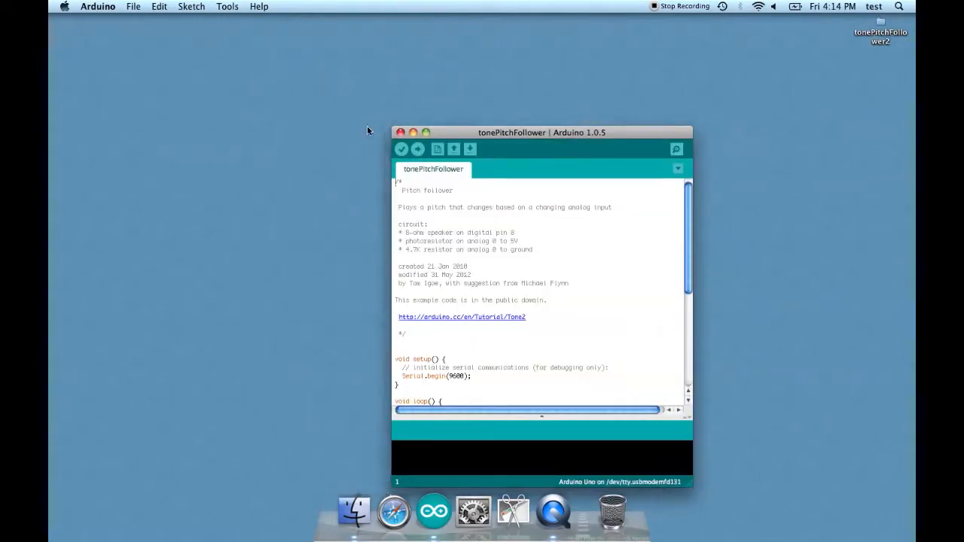
{"action": "left_click_drag", "start_coordinate": [542, 132], "coordinate": [491, 112]}
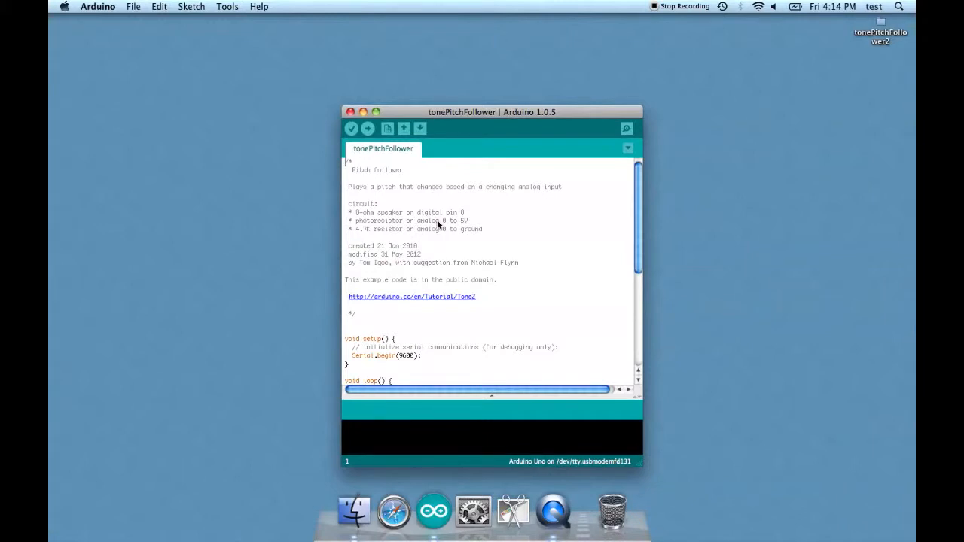
{"action": "mouse_move", "coordinate": [451, 235]}
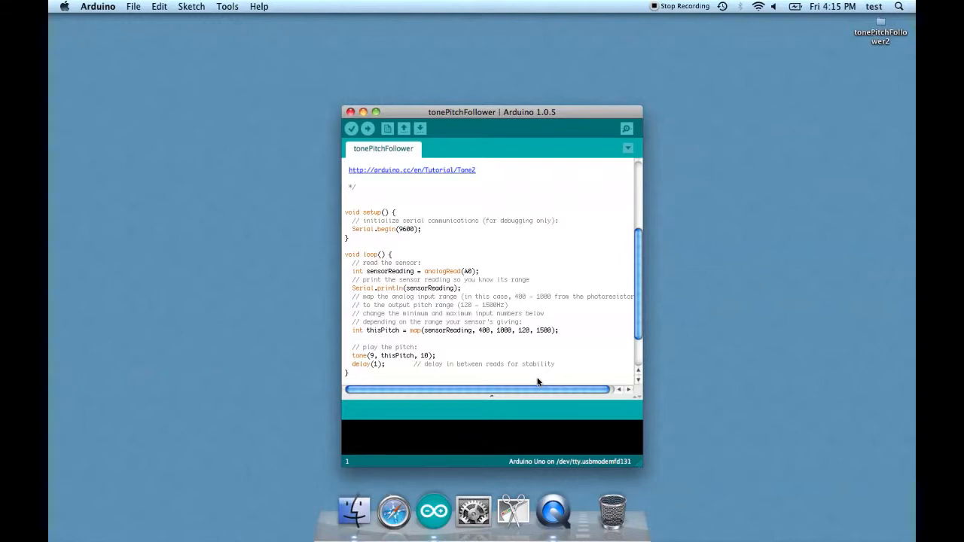
{"action": "mouse_move", "coordinate": [443, 366]}
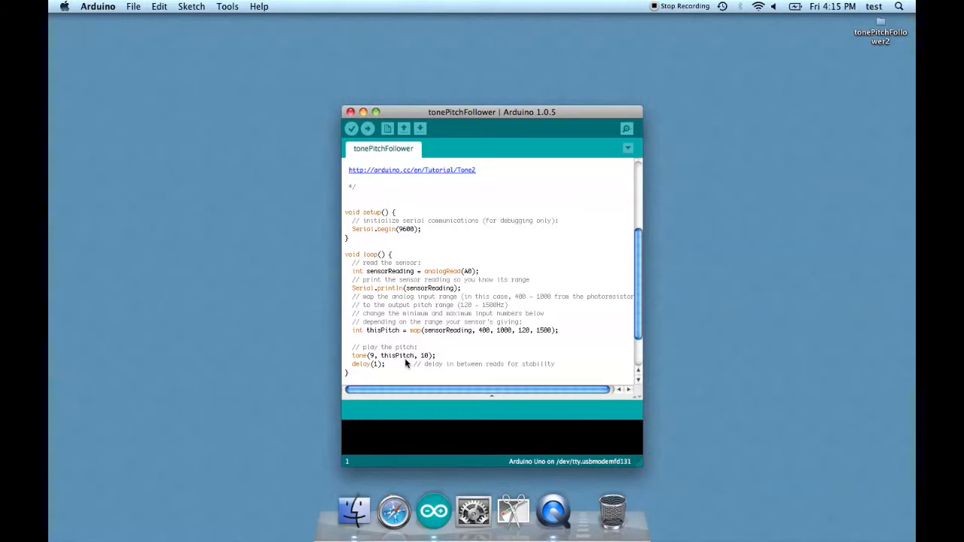
{"action": "mouse_move", "coordinate": [409, 340]}
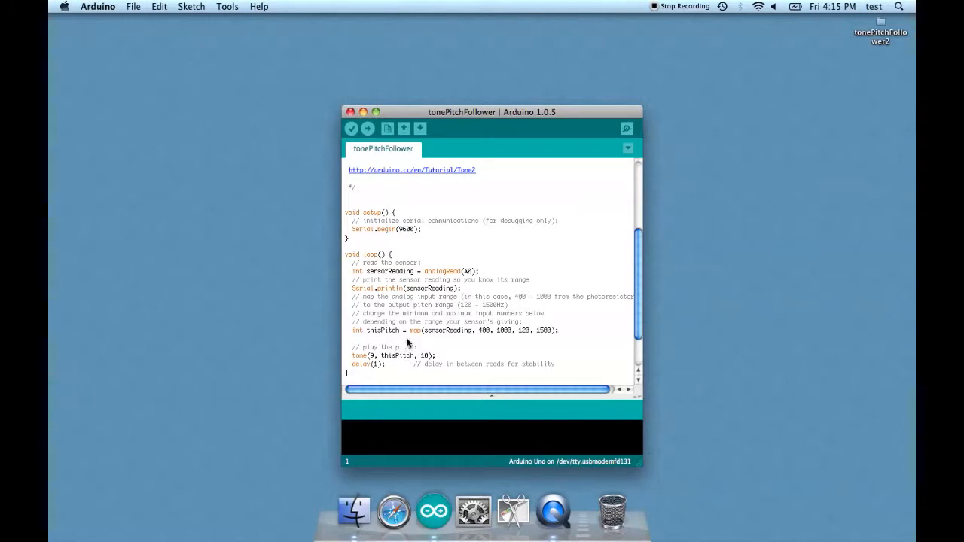
{"action": "mouse_move", "coordinate": [545, 307]}
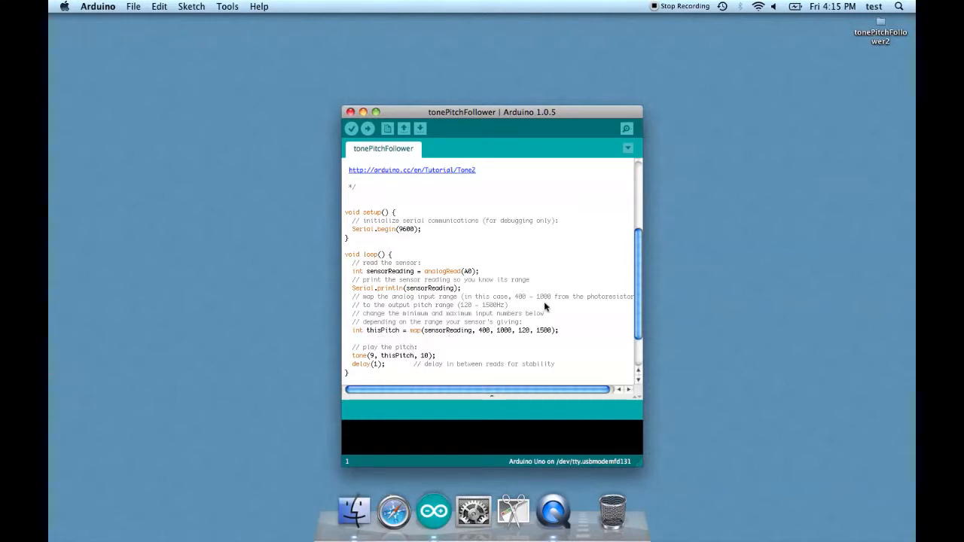
{"action": "mouse_move", "coordinate": [416, 337]}
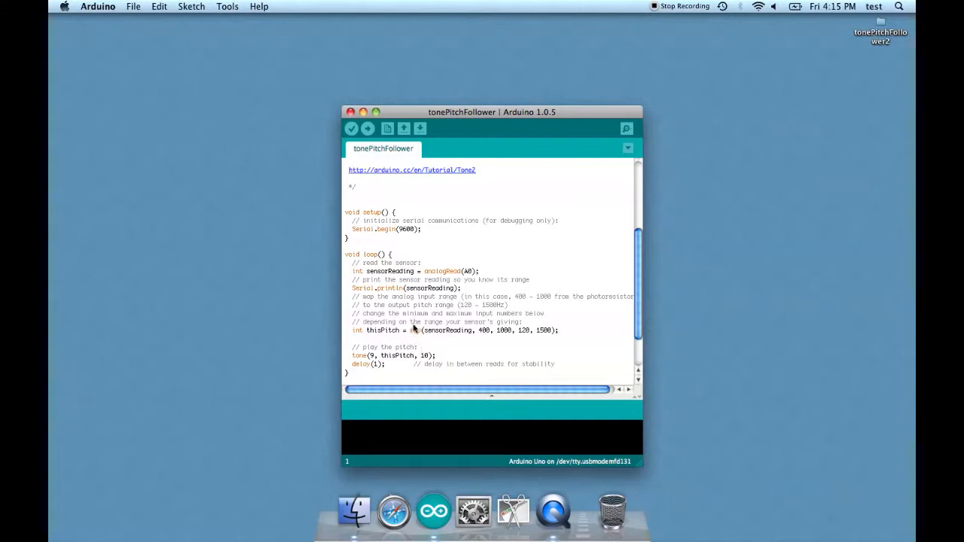
{"action": "mouse_move", "coordinate": [430, 334]}
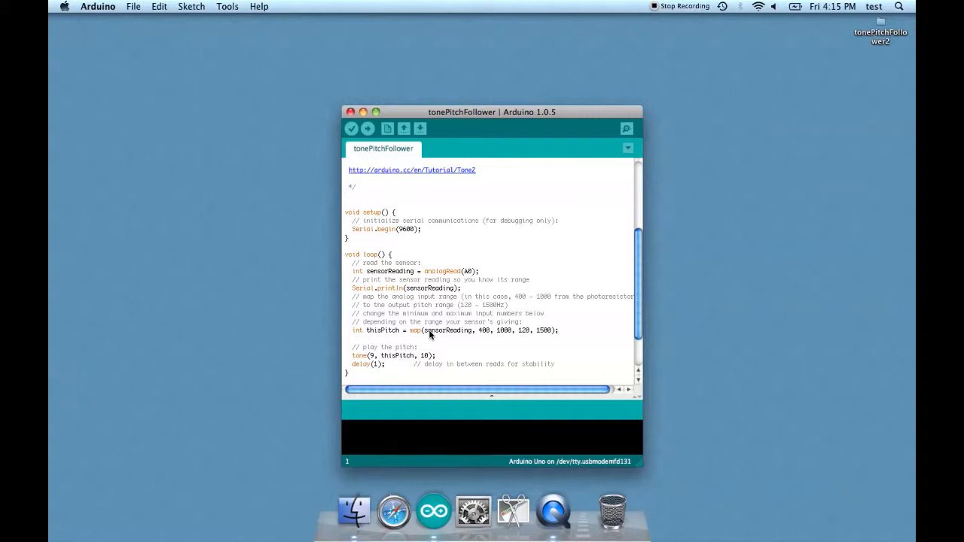
{"action": "mouse_move", "coordinate": [428, 335]}
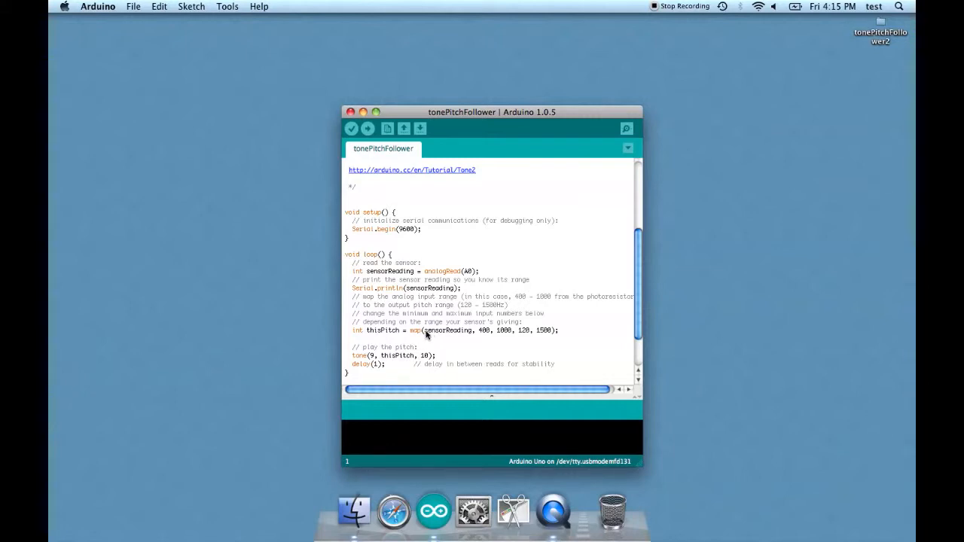
{"action": "mouse_move", "coordinate": [440, 344]}
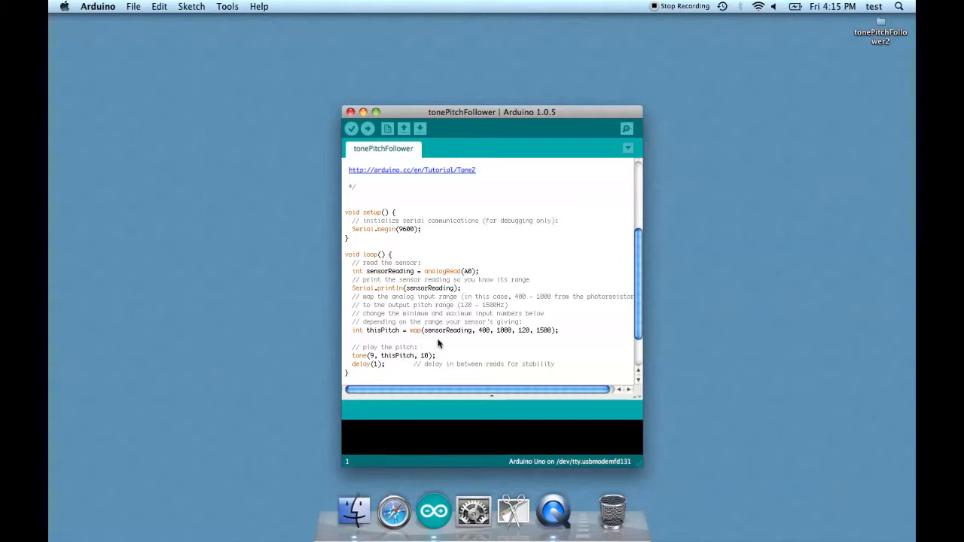
{"action": "mouse_move", "coordinate": [584, 325]}
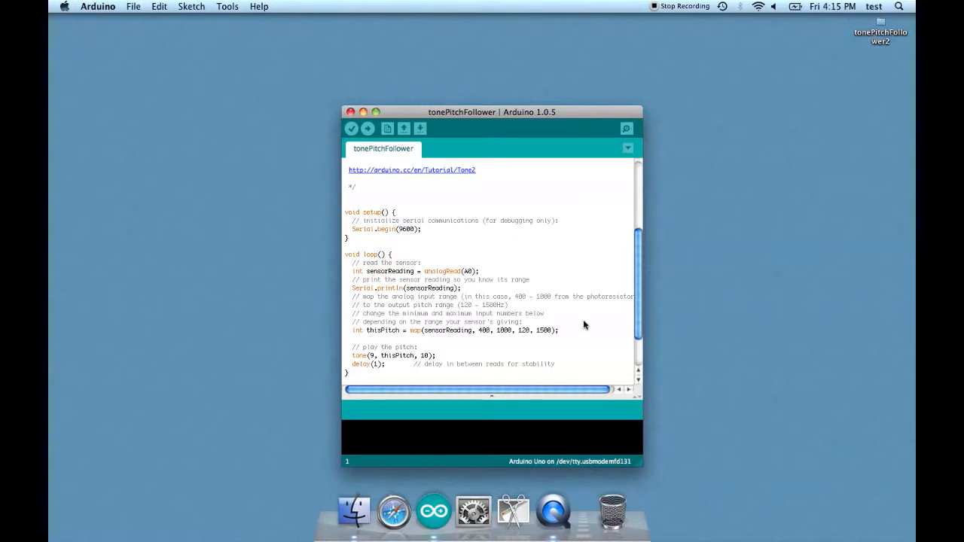
{"action": "mouse_move", "coordinate": [449, 338]}
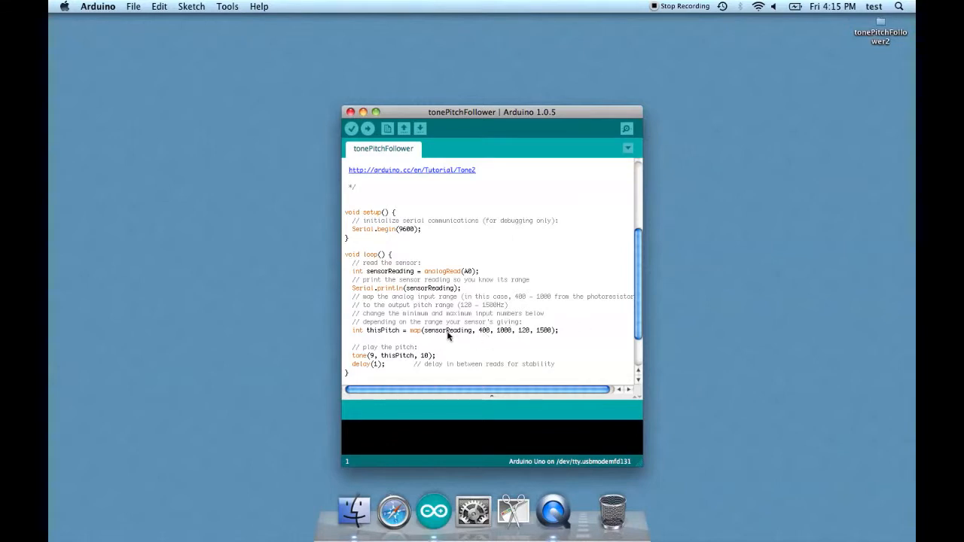
{"action": "mouse_move", "coordinate": [467, 339]}
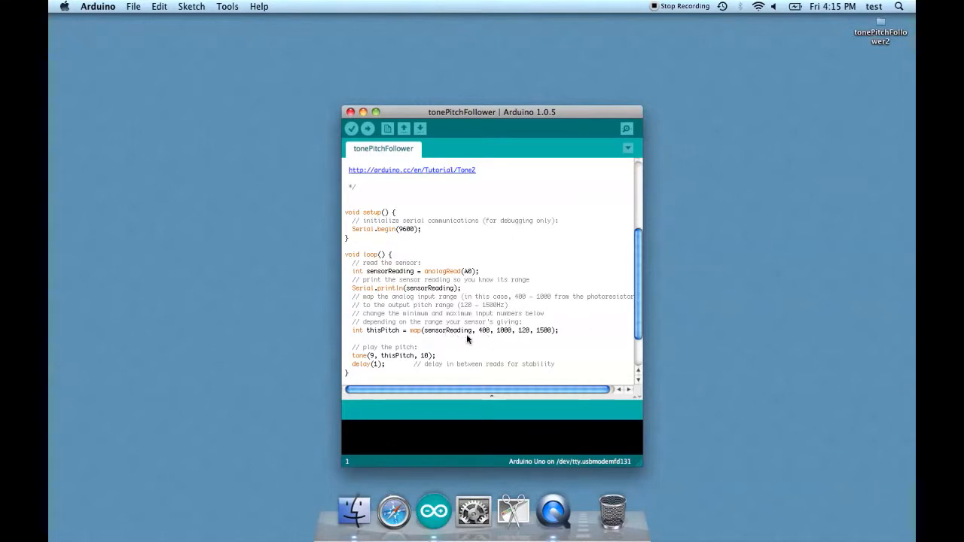
{"action": "mouse_move", "coordinate": [479, 338]}
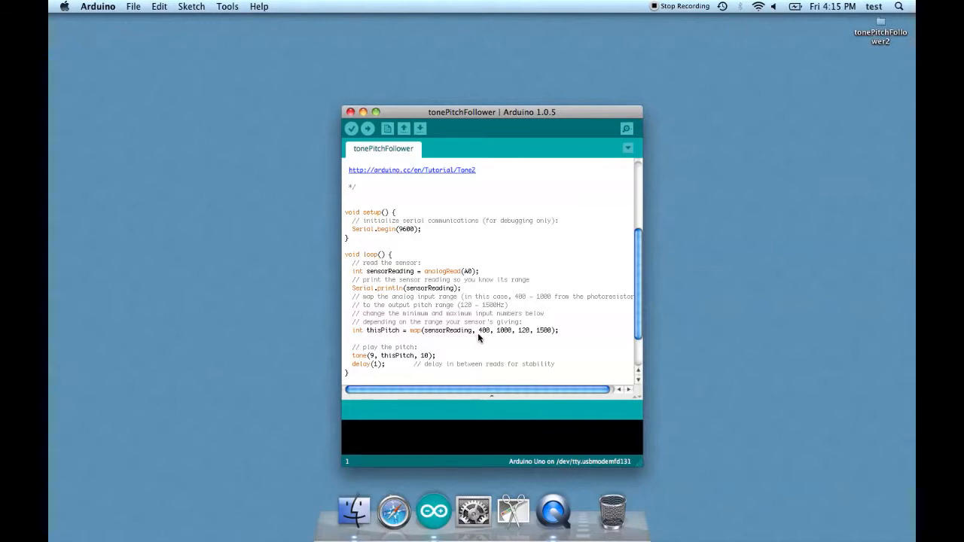
{"action": "mouse_move", "coordinate": [511, 343]}
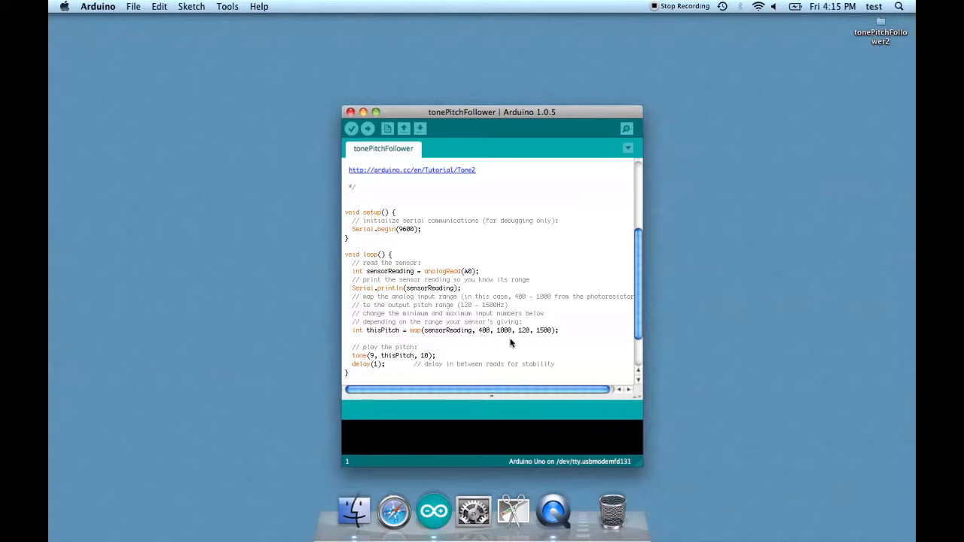
{"action": "mouse_move", "coordinate": [520, 337]}
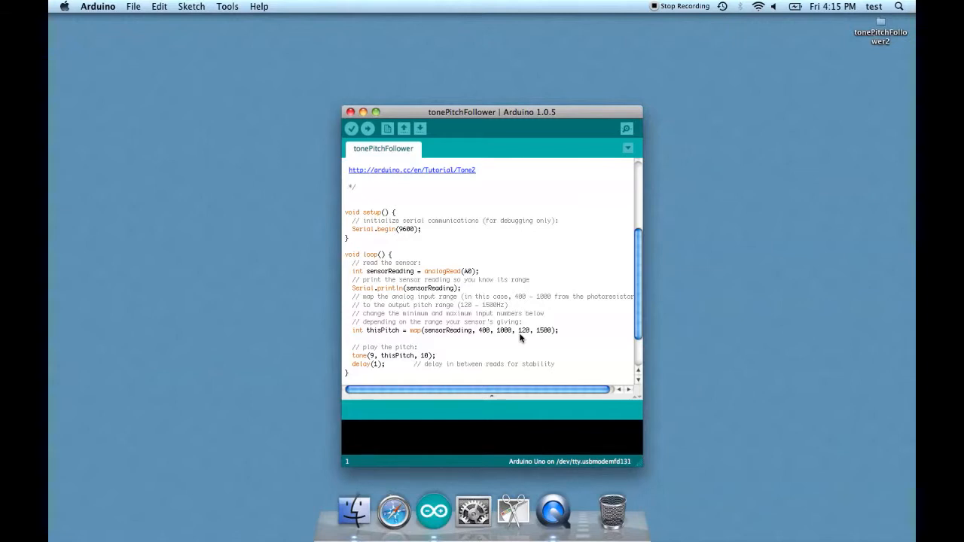
{"action": "mouse_move", "coordinate": [528, 337]}
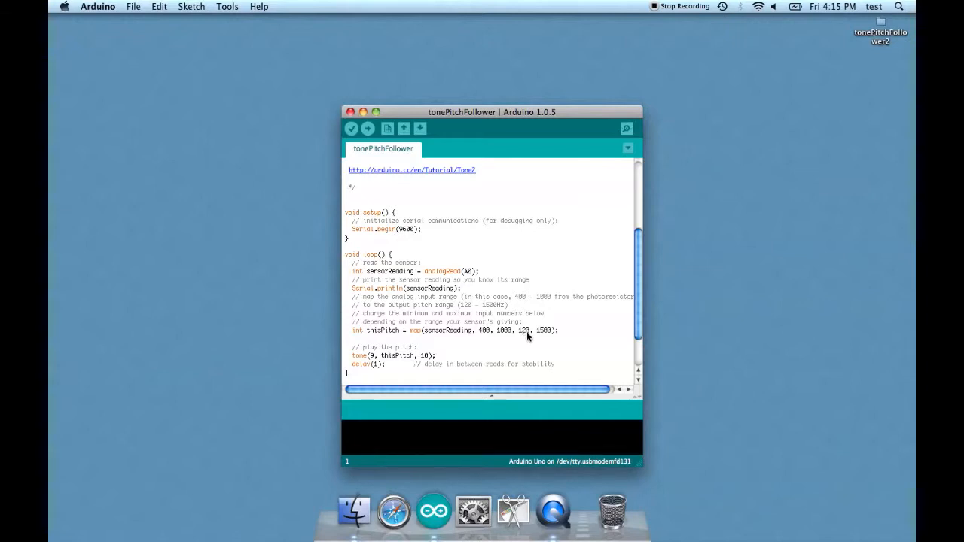
{"action": "mouse_move", "coordinate": [550, 336]}
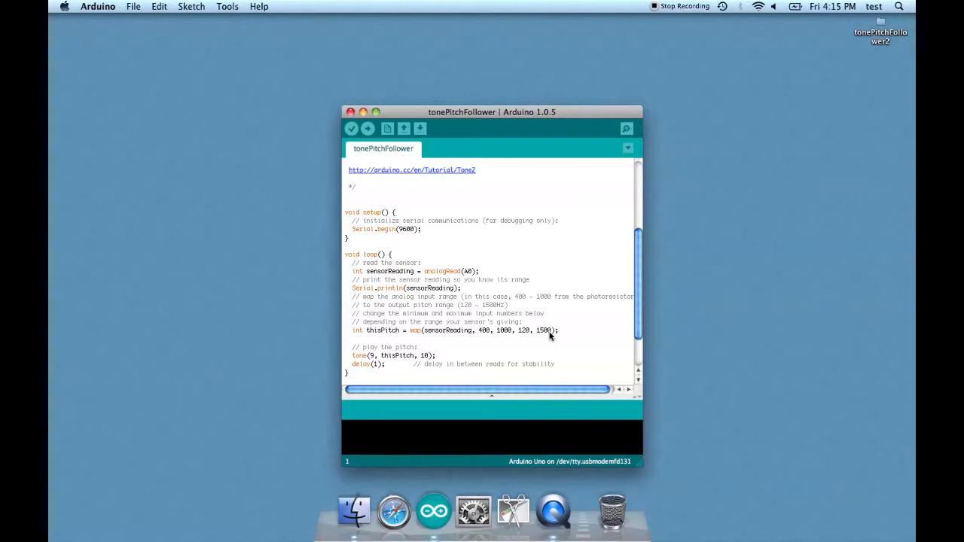
{"action": "mouse_move", "coordinate": [511, 333]}
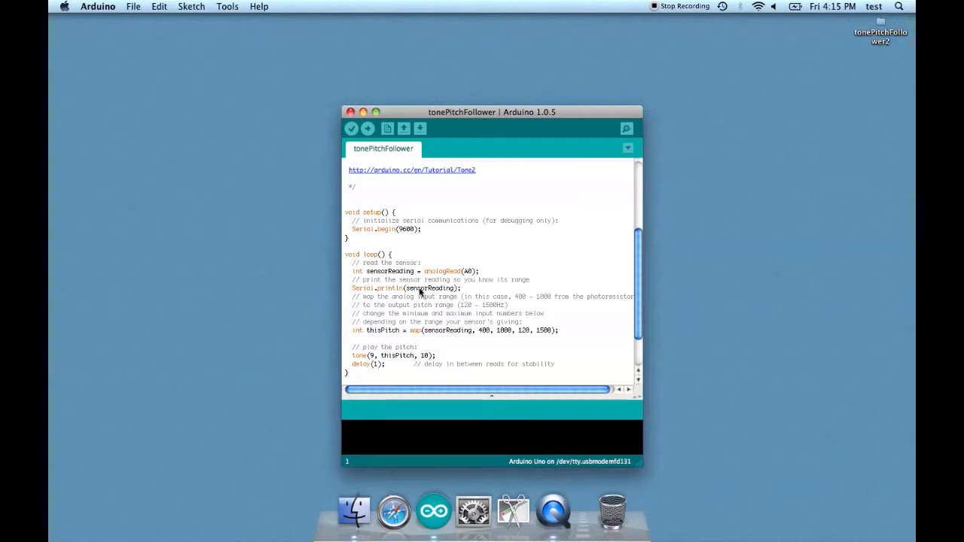
{"action": "mouse_move", "coordinate": [527, 343]}
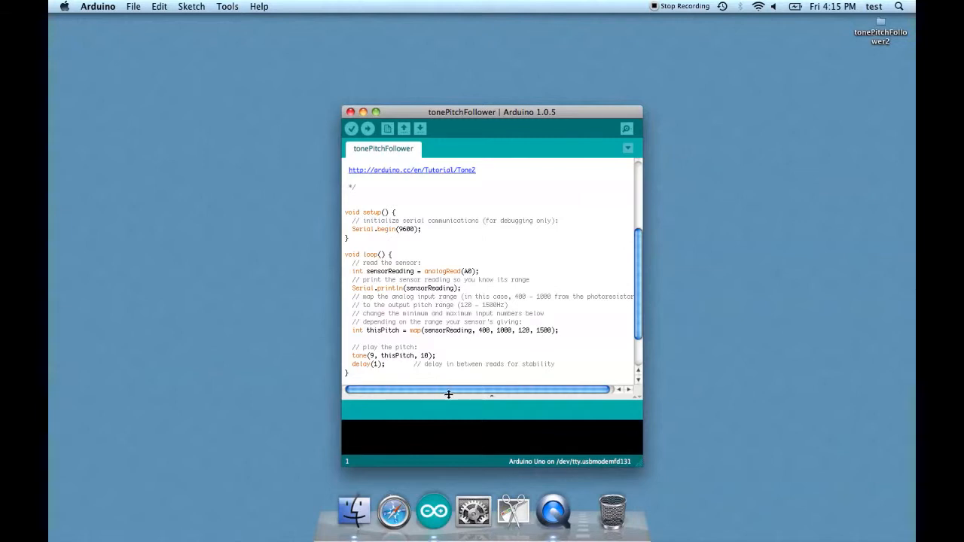
{"action": "mouse_move", "coordinate": [497, 340]}
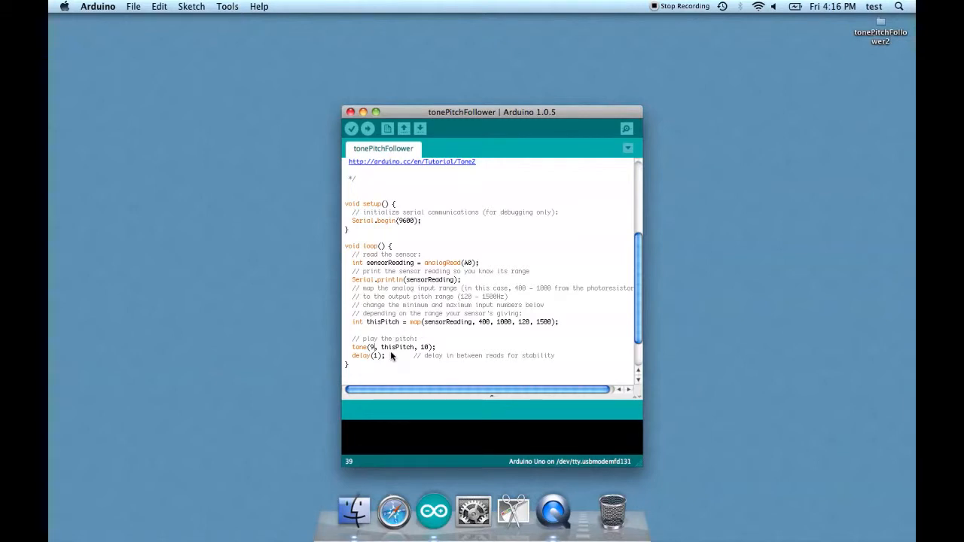
{"action": "mouse_move", "coordinate": [434, 337]}
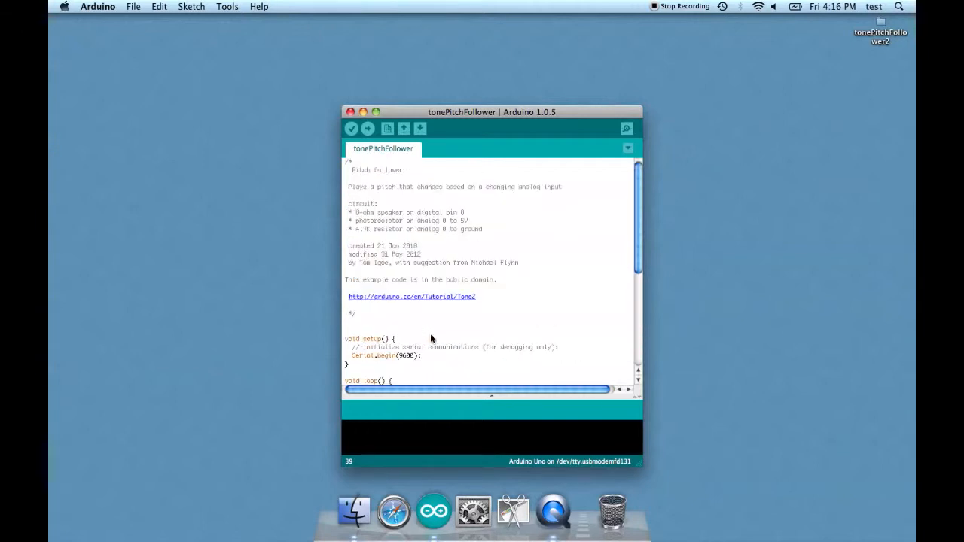
{"action": "mouse_move", "coordinate": [455, 205]}
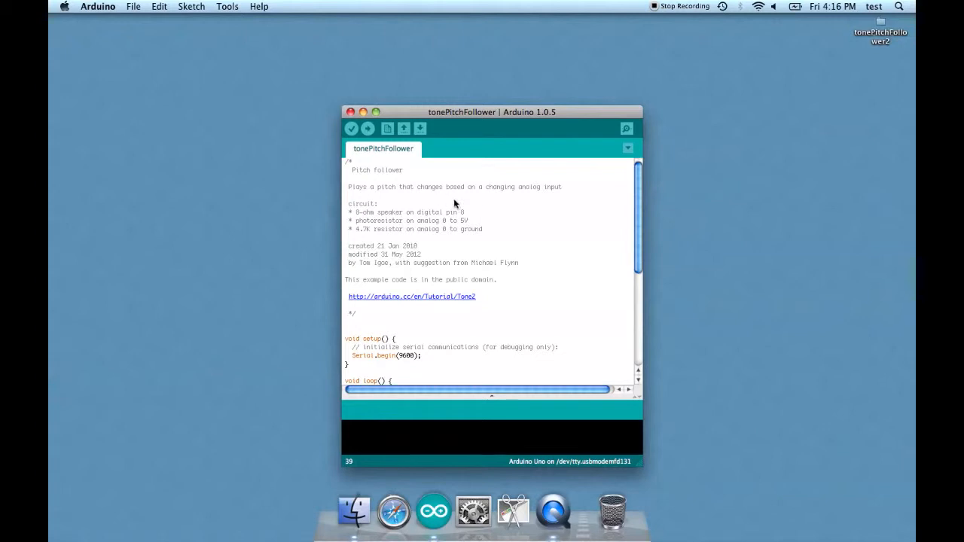
{"action": "scroll", "scroll_direction": "down", "scroll_amount": 3}
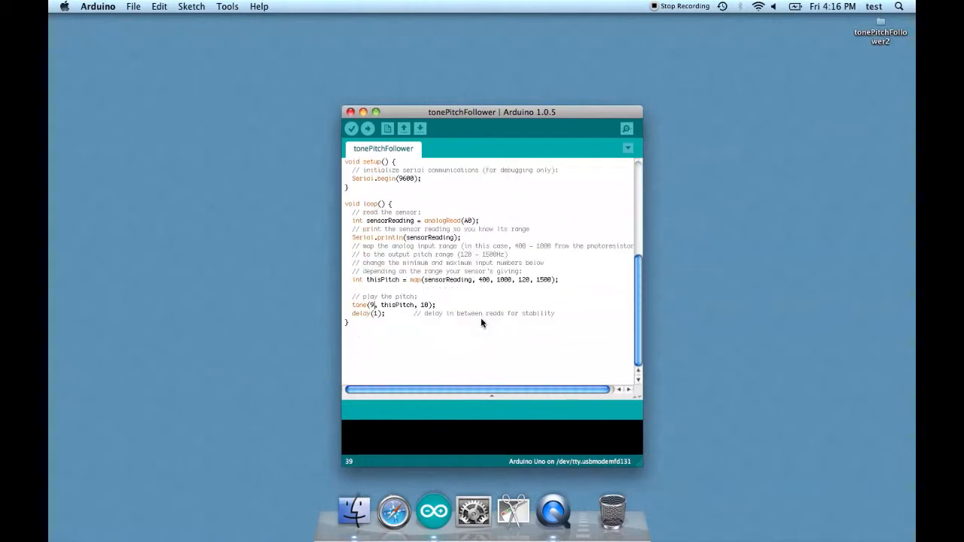
{"action": "mouse_move", "coordinate": [467, 323]}
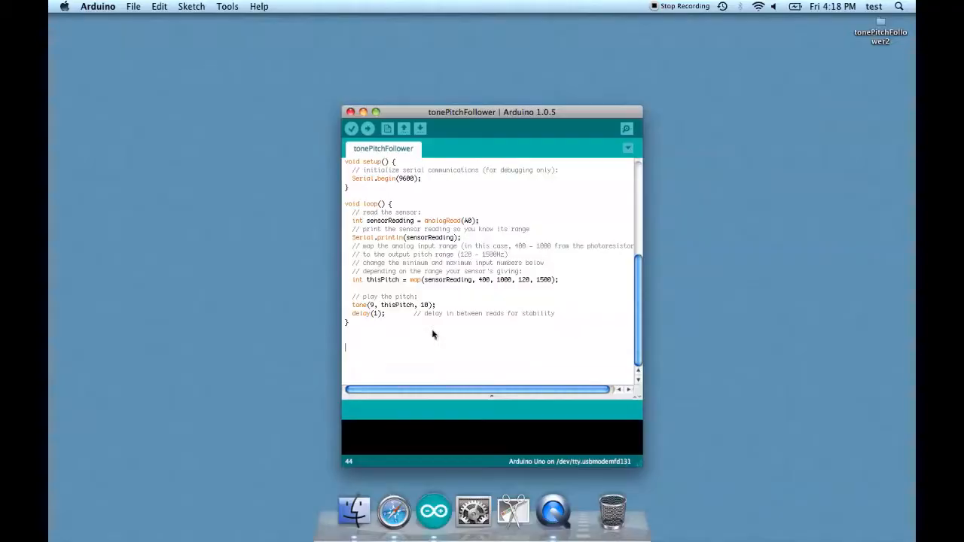
{"action": "mouse_move", "coordinate": [385, 309]}
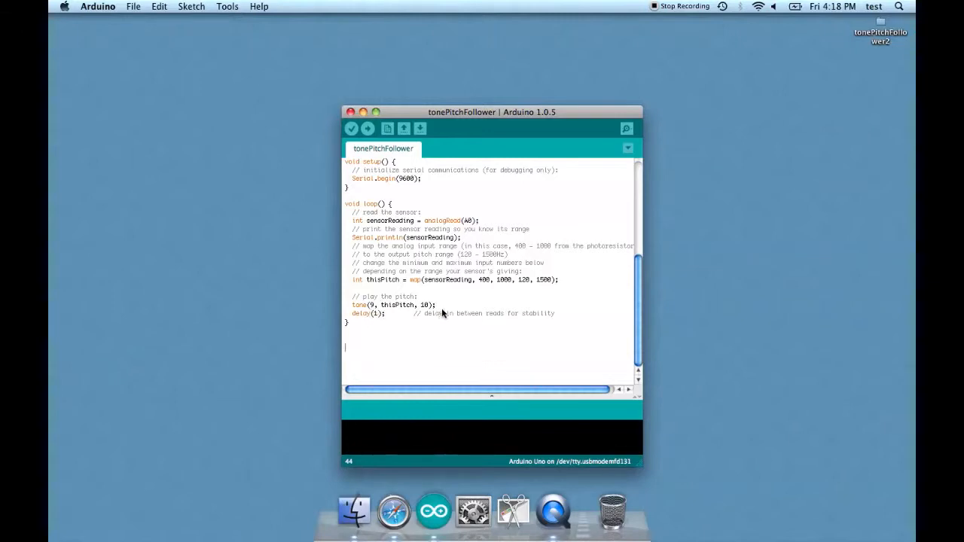
{"action": "mouse_move", "coordinate": [377, 312]}
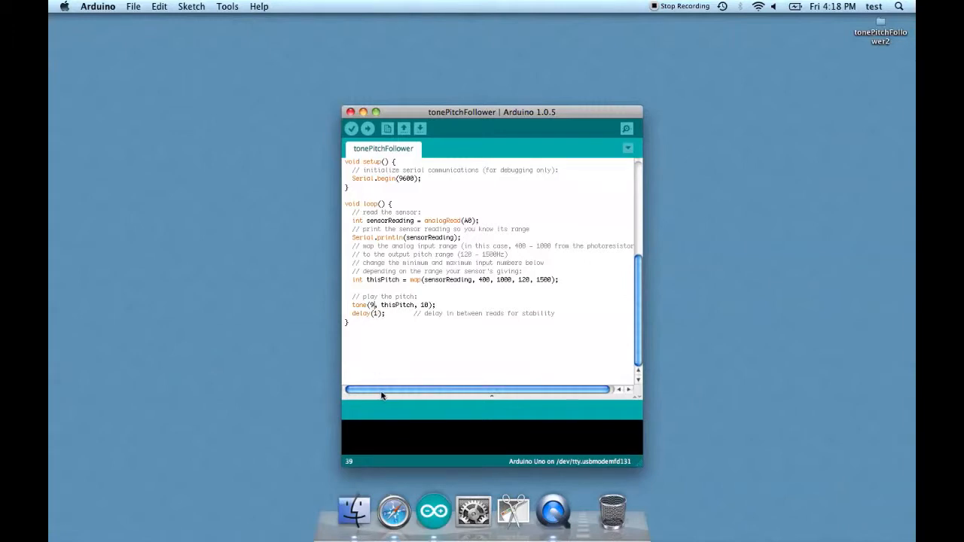
{"action": "mouse_move", "coordinate": [400, 353]}
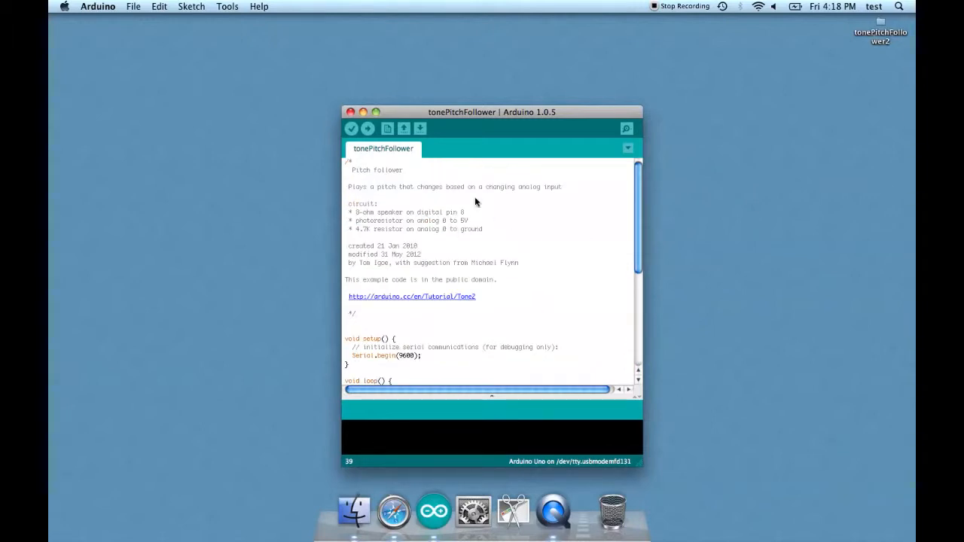
{"action": "scroll", "scroll_direction": "down", "scroll_amount": 3}
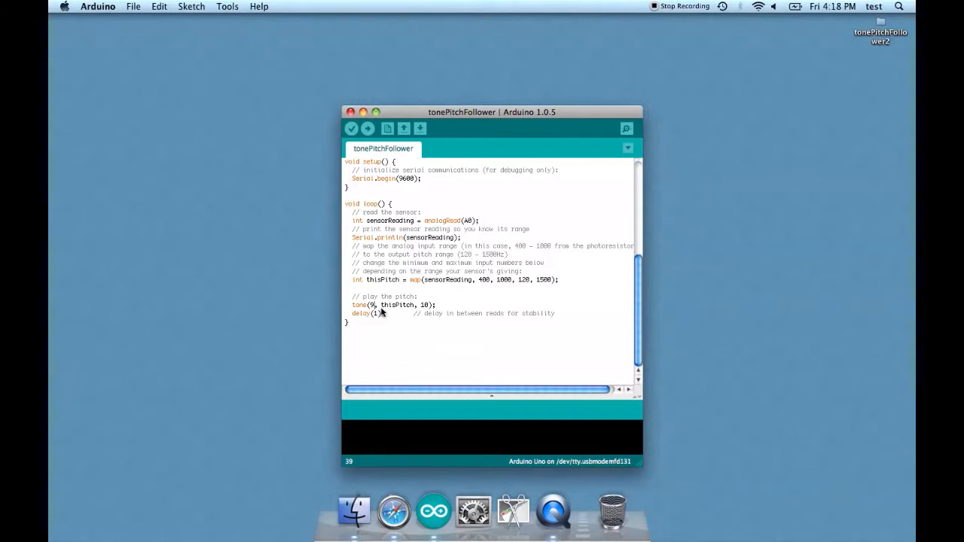
{"action": "mouse_move", "coordinate": [380, 289]}
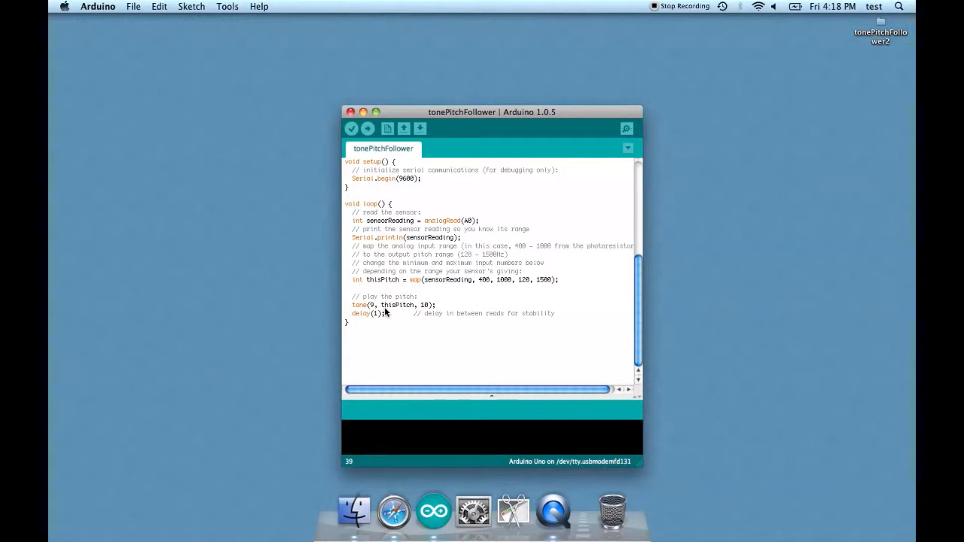
{"action": "mouse_move", "coordinate": [421, 312]}
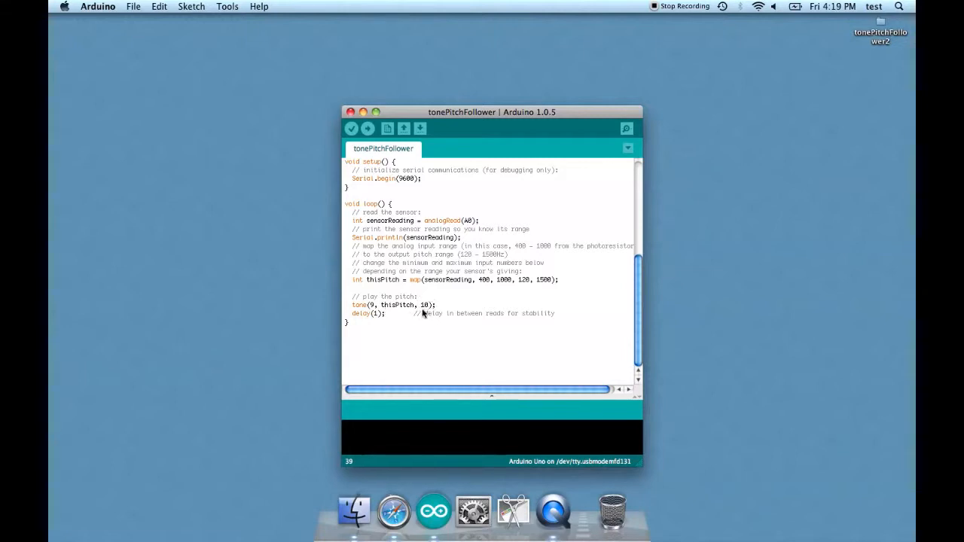
{"action": "mouse_move", "coordinate": [469, 286]}
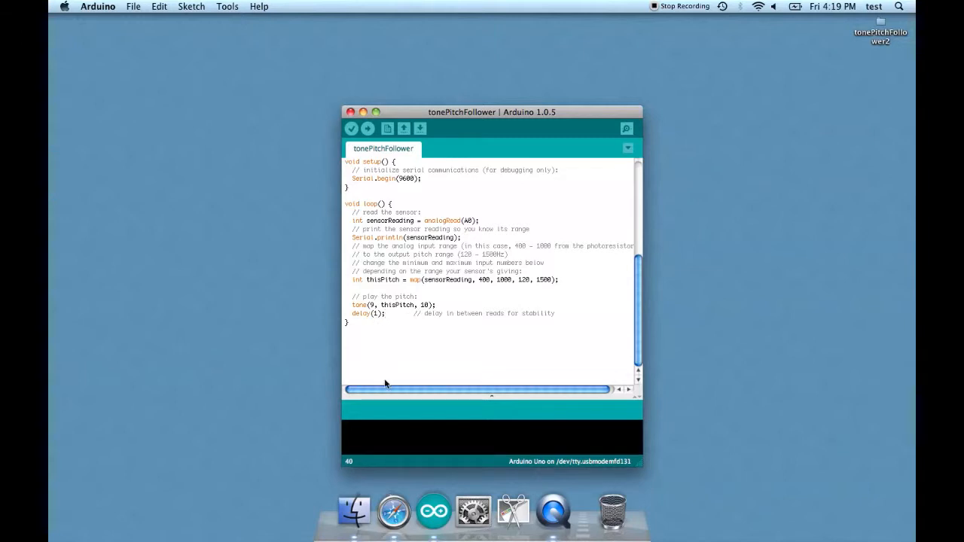
{"action": "mouse_move", "coordinate": [386, 379]}
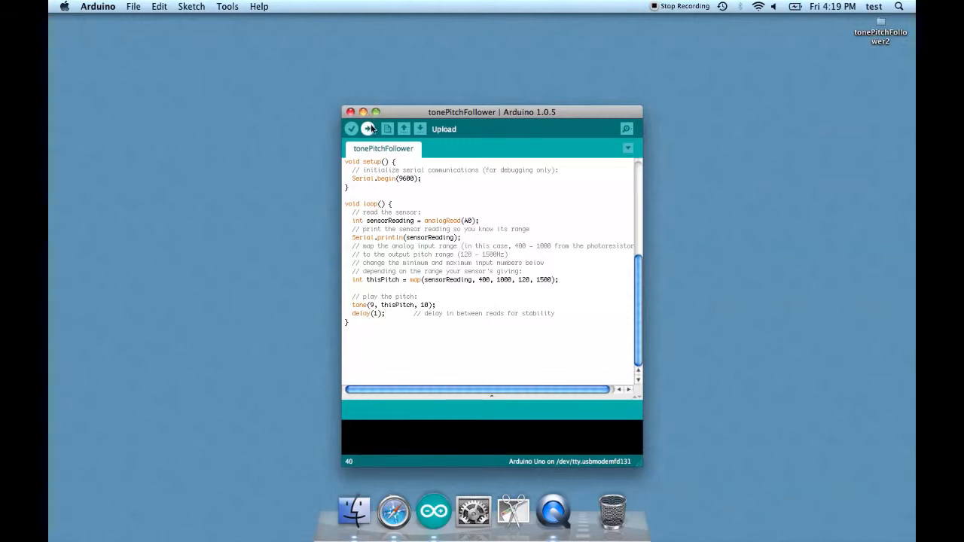
Upload the tonePitchFollower sketch to the Arduino Uno (4,678-byte binary)
{"action": "left_click", "coordinate": [368, 130]}
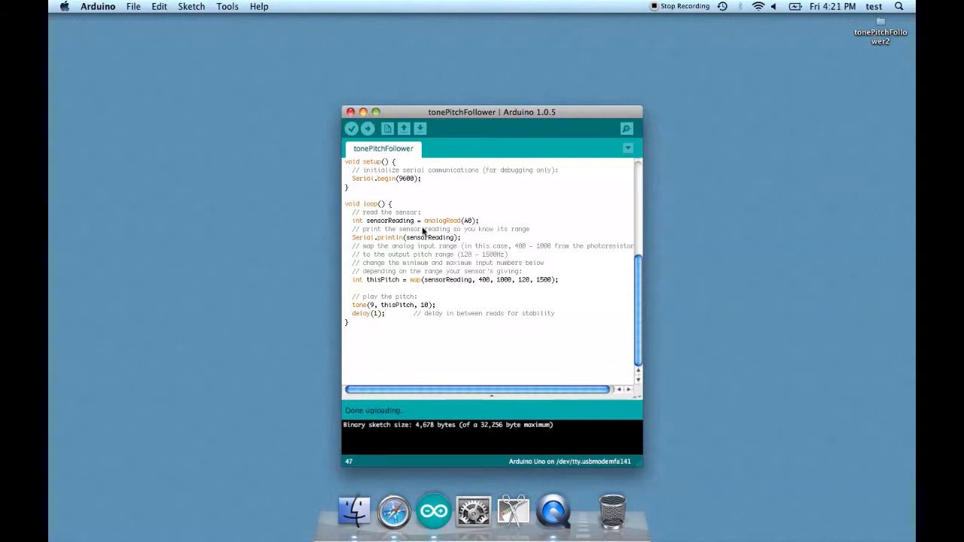
{"action": "mouse_move", "coordinate": [452, 298]}
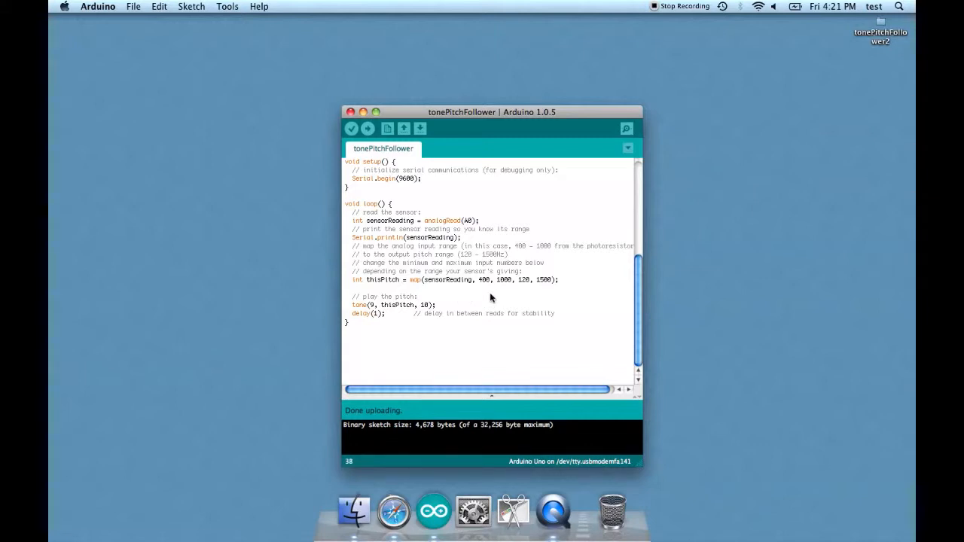
Add int pot = analogRead(A5); and change delay(1) to delay(pot) in loop()
{"action": "type", "text": "int"}
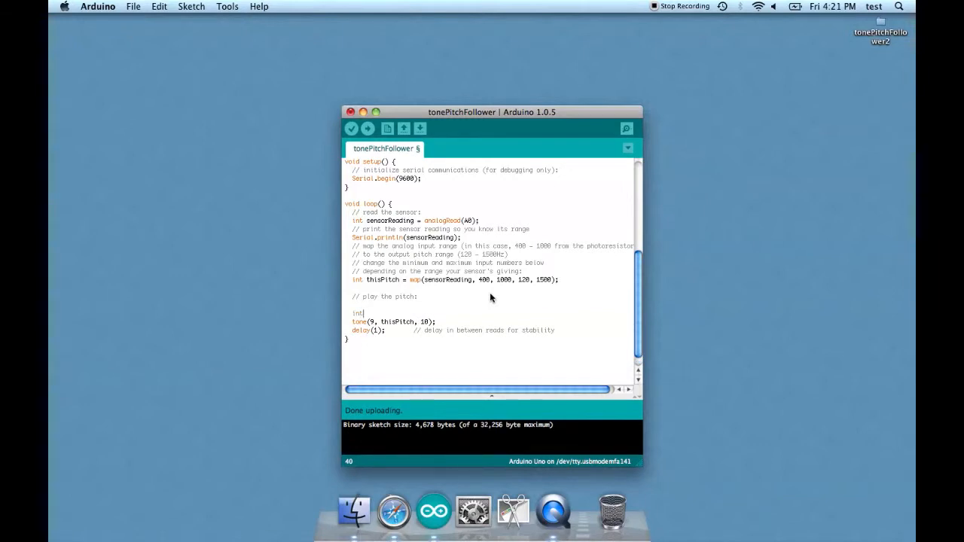
{"action": "type", "text": "pot"}
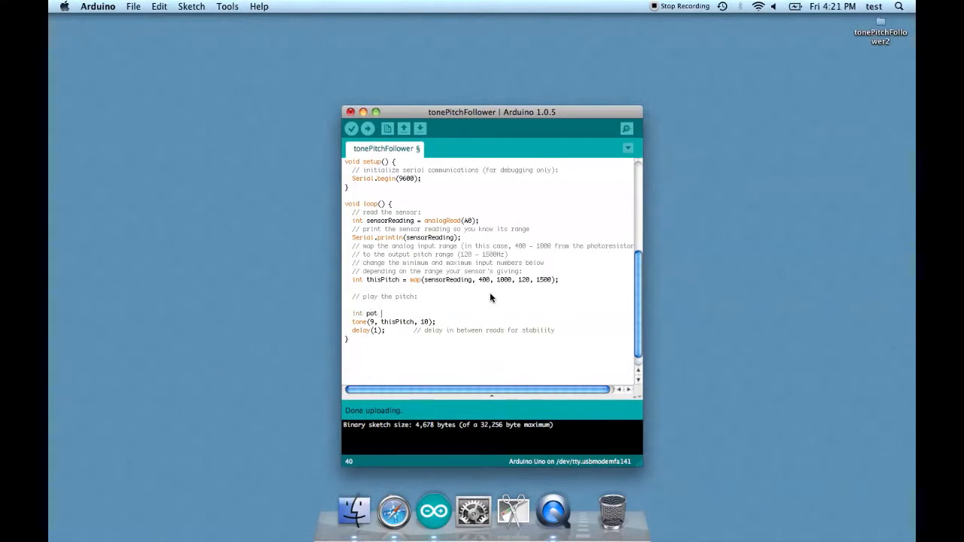
{"action": "type", "text": "= analogRead(A"}
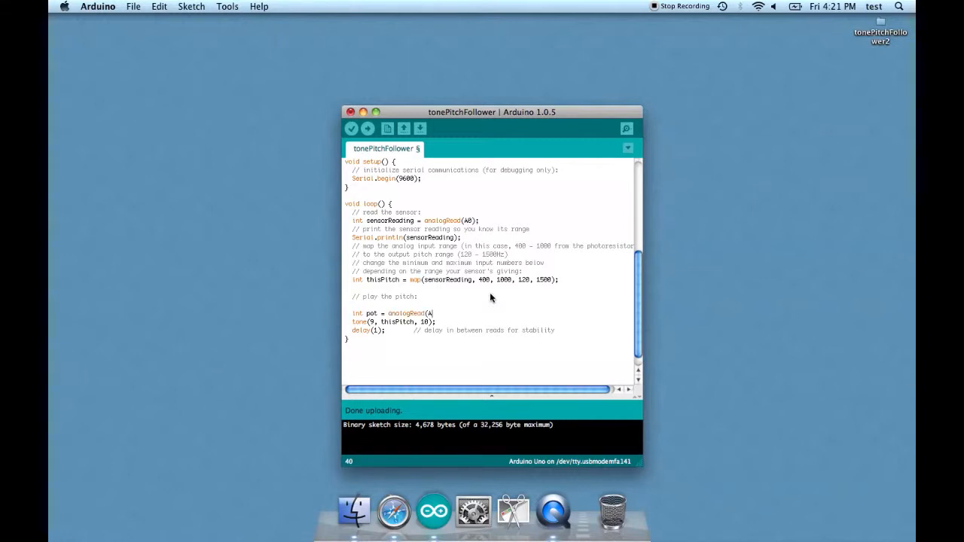
{"action": "type", "text": "5);"}
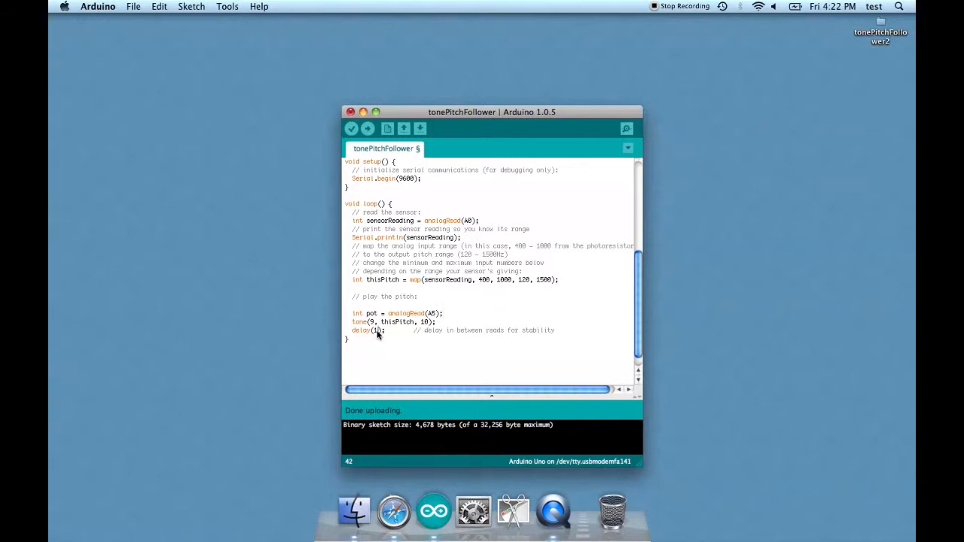
{"action": "type", "text": "pot"}
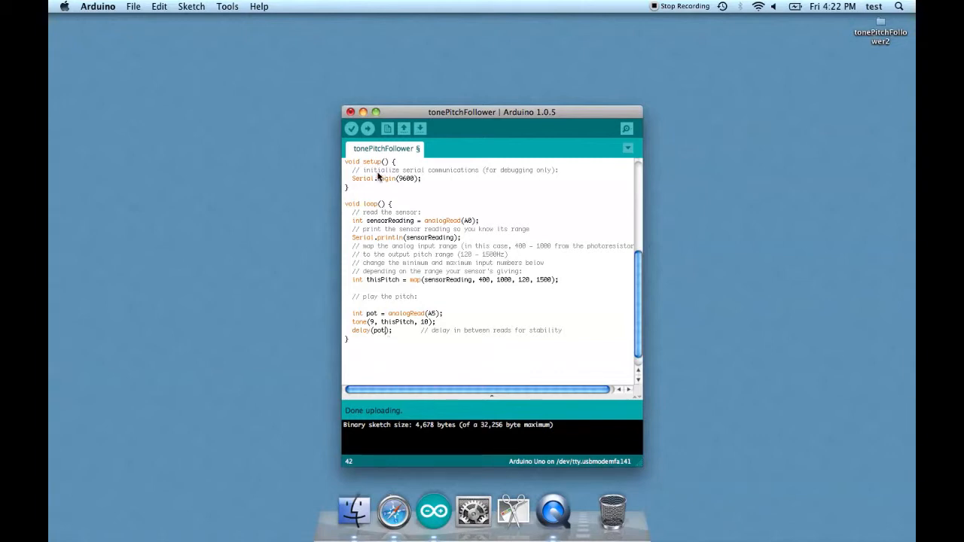
{"action": "mouse_move", "coordinate": [368, 130]}
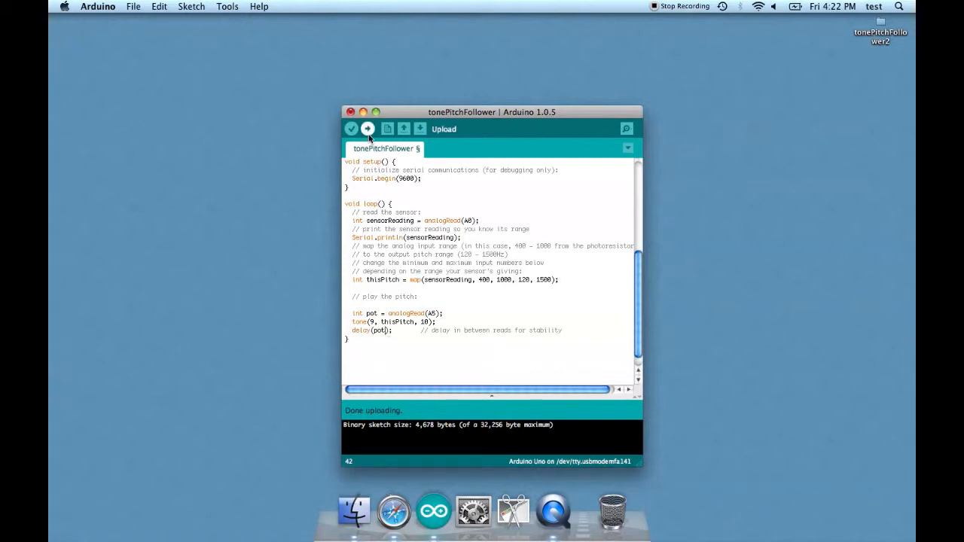